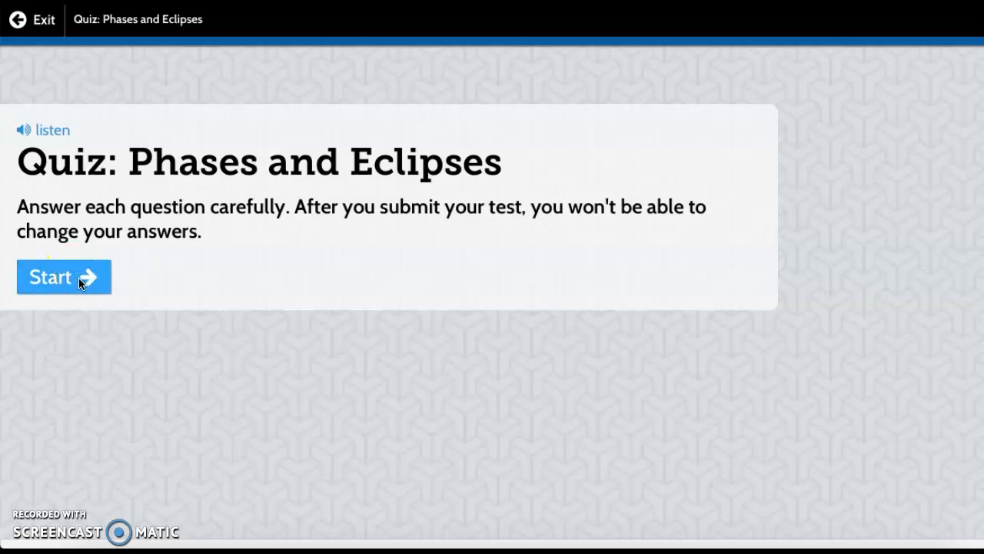
- Begin the quiz so question 1 of 6 on the moon's shapes is shown
click(63, 277)
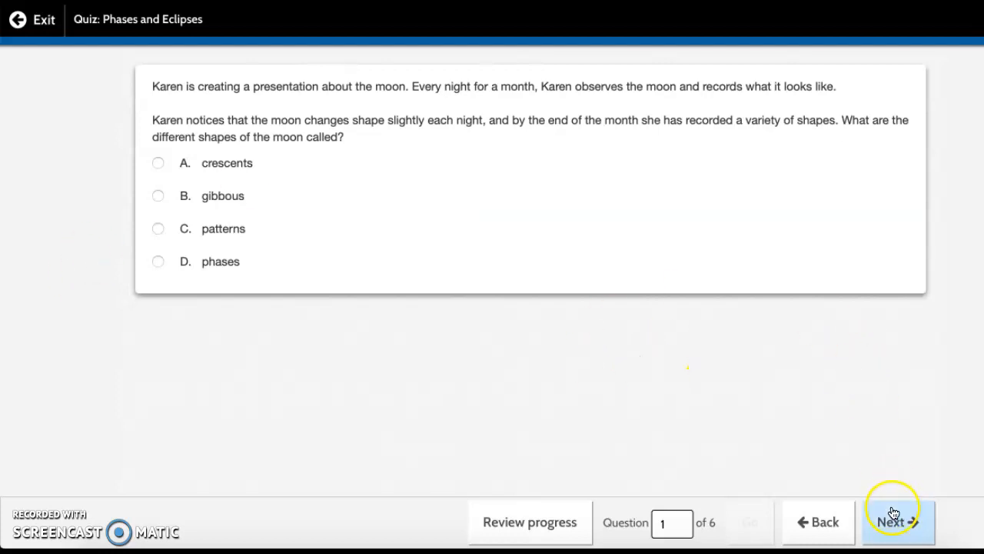
- Reach question 2, the moon-phase diagram, and try moving a label toward it
click(898, 522)
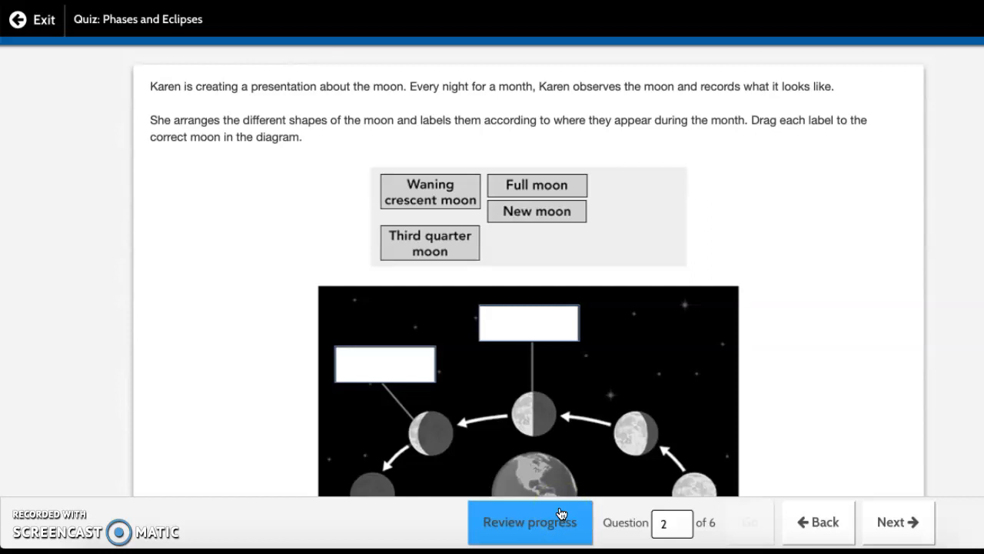
mouse_move(338, 338)
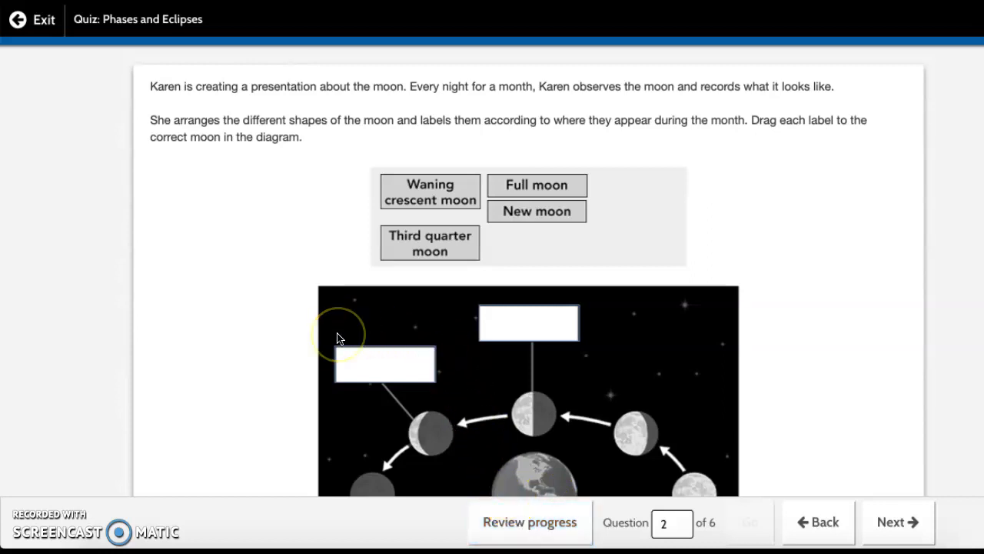
mouse_move(338, 339)
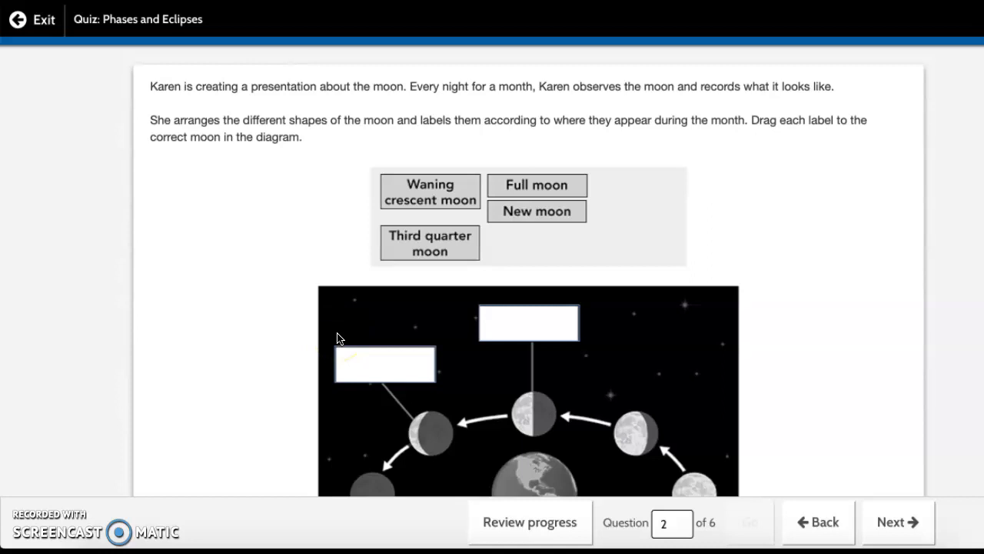
scroll(down, 3)
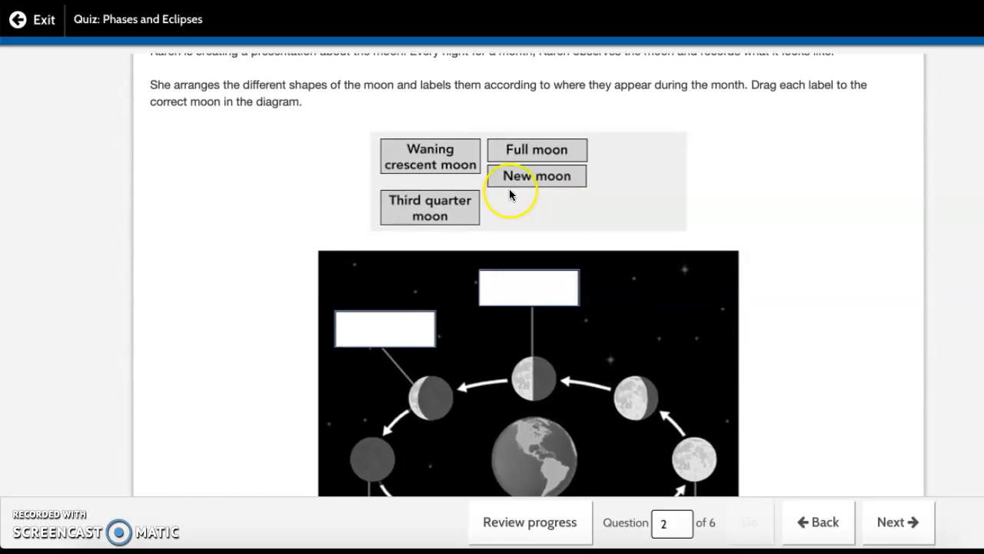
mouse_move(443, 212)
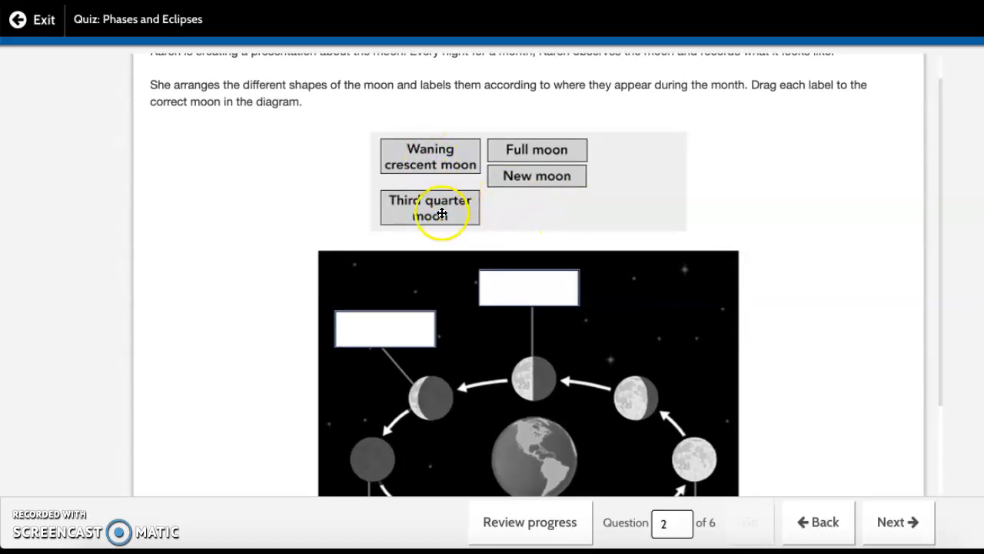
drag(429, 206, 588, 267)
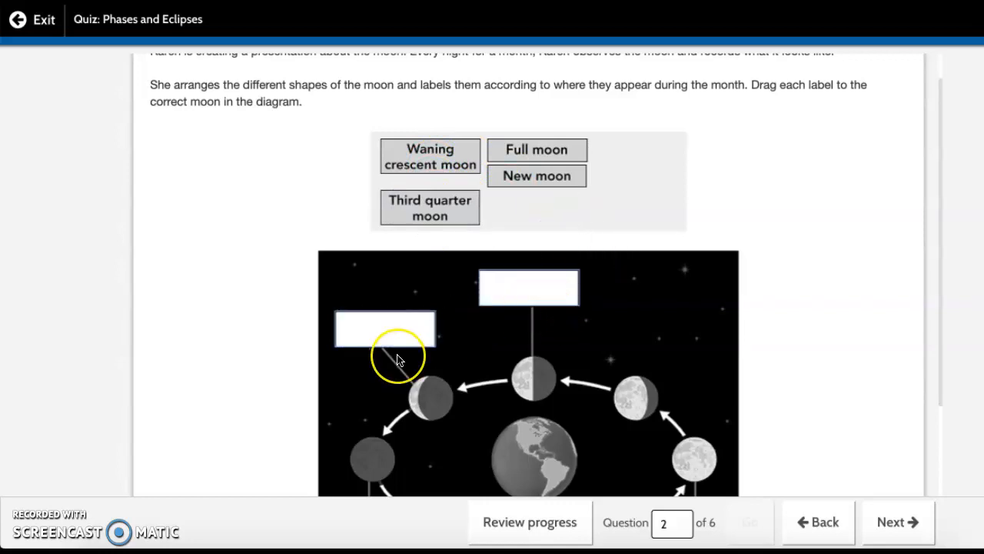
- Carry the Third quarter moon label over the diagram and drop it back in the label bank
scroll(down, 3)
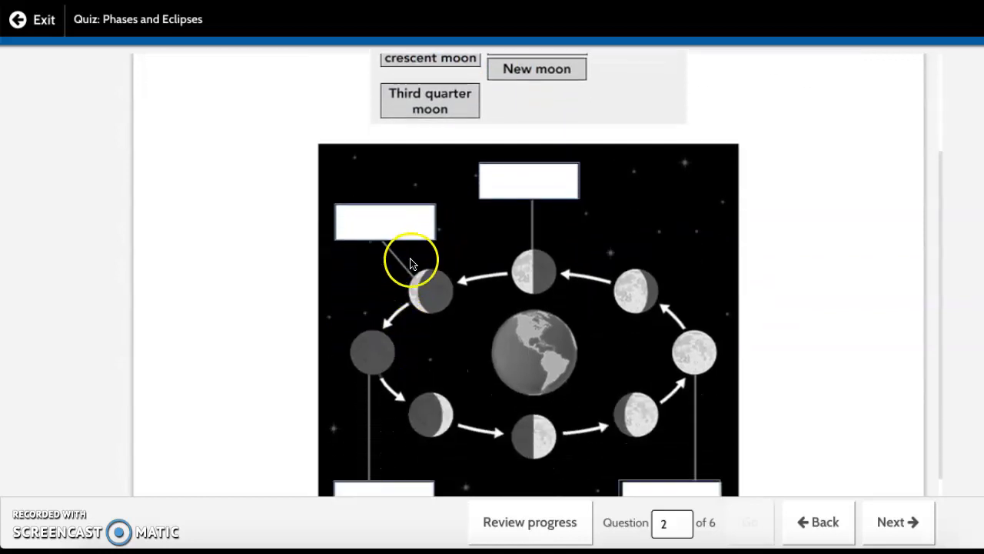
scroll(down, 3)
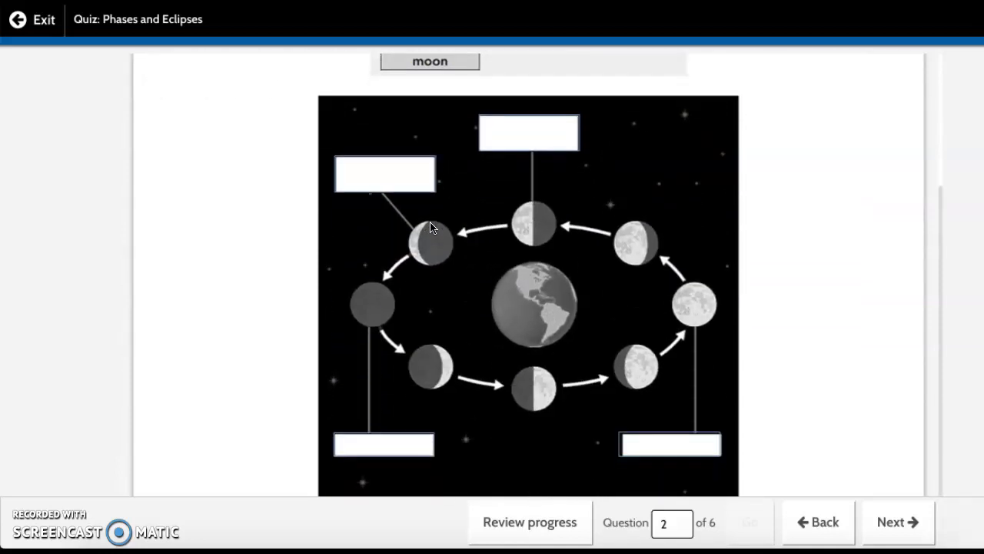
drag(429, 147, 419, 206)
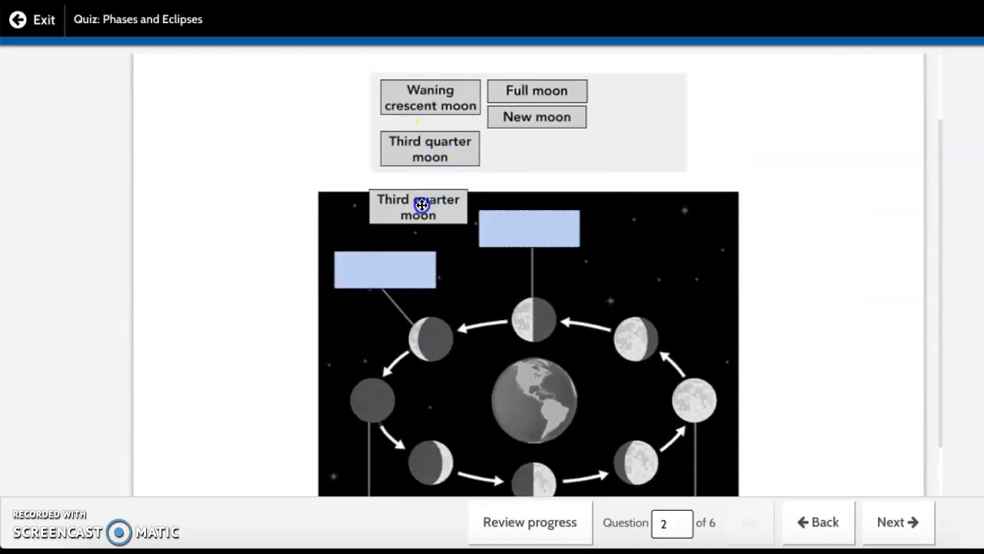
drag(418, 206, 536, 156)
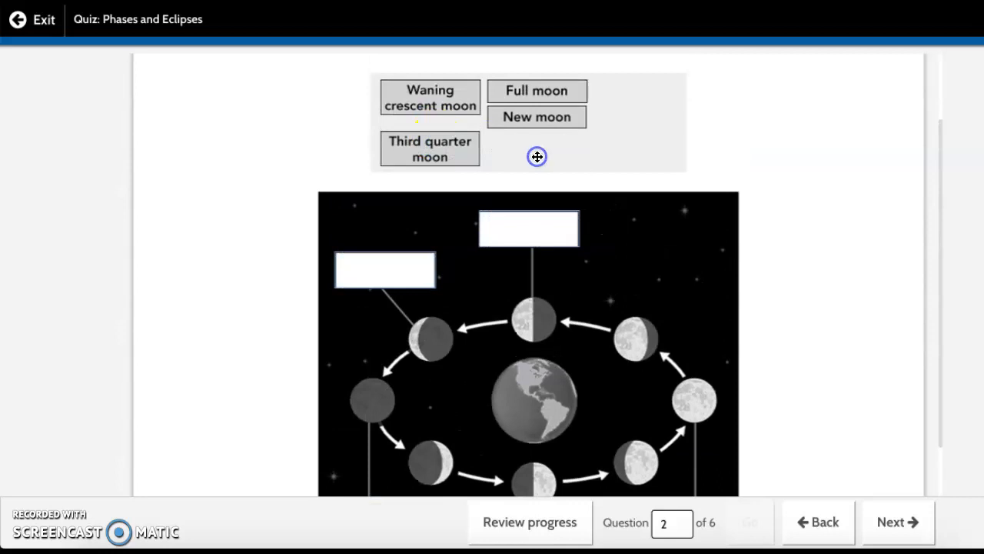
- Reach question 3 on eclipse types and dismiss the term choices without picking one
click(897, 521)
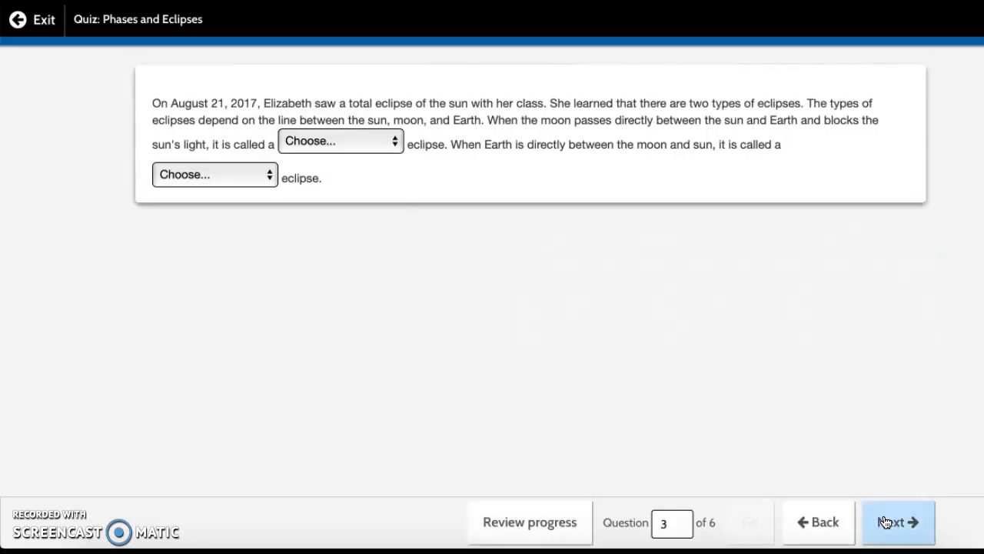
mouse_move(403, 390)
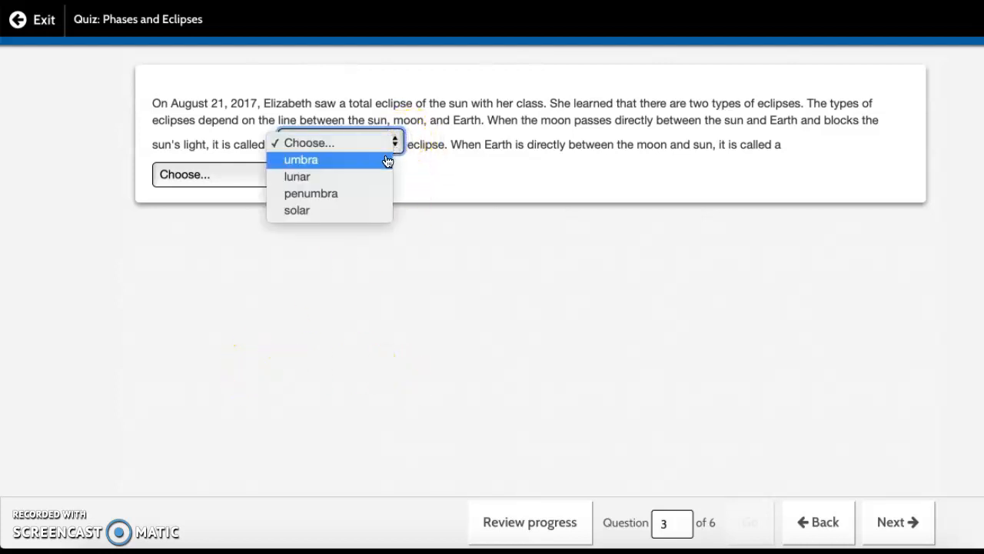
mouse_move(373, 175)
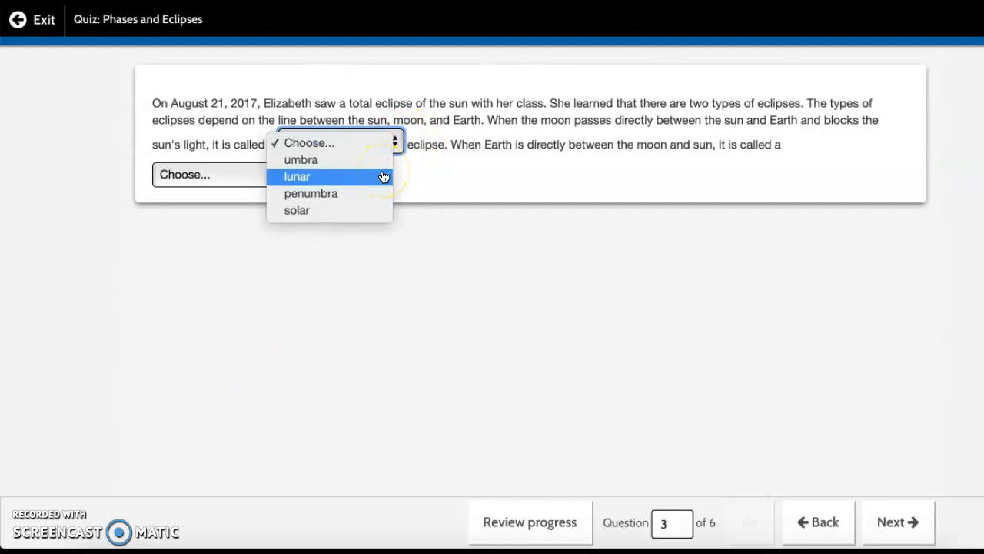
mouse_move(372, 194)
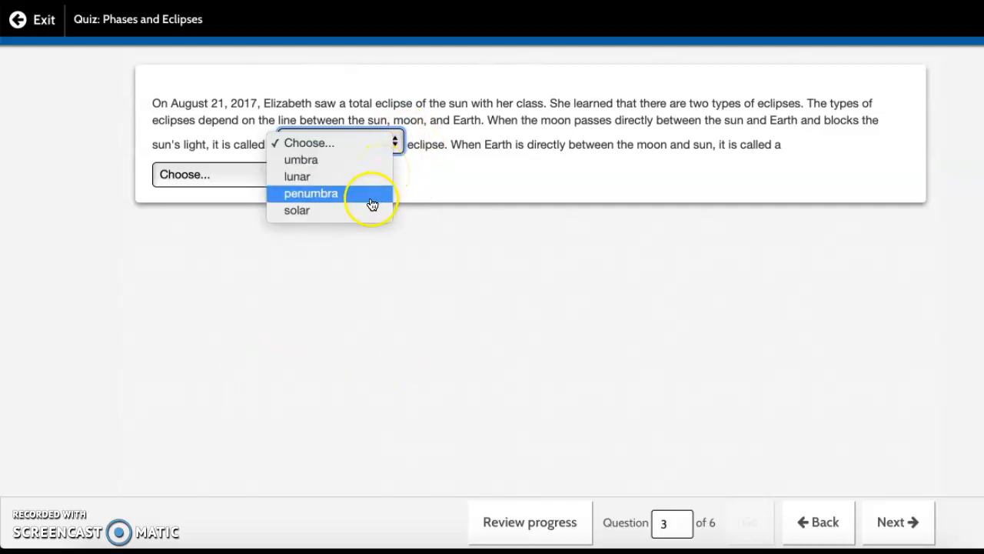
click(470, 178)
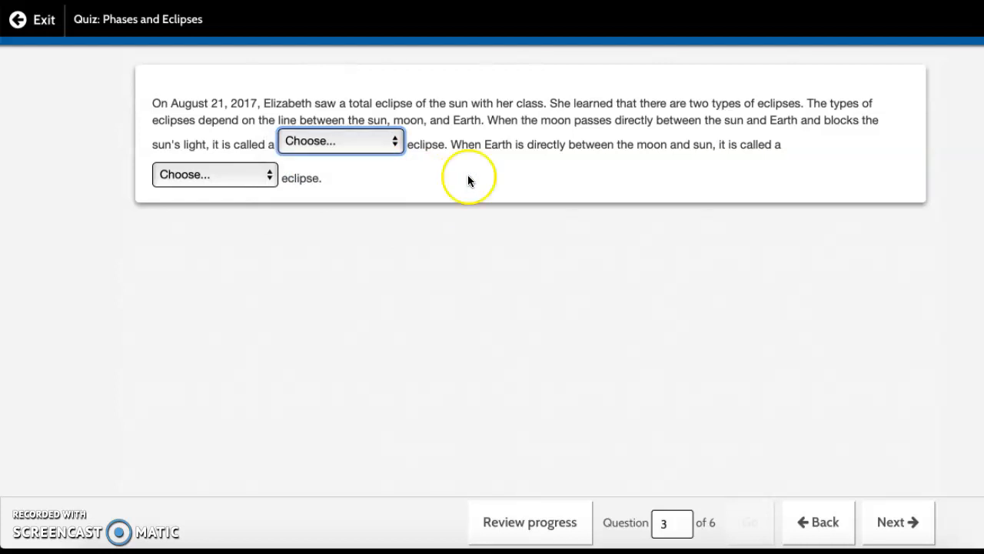
mouse_move(538, 171)
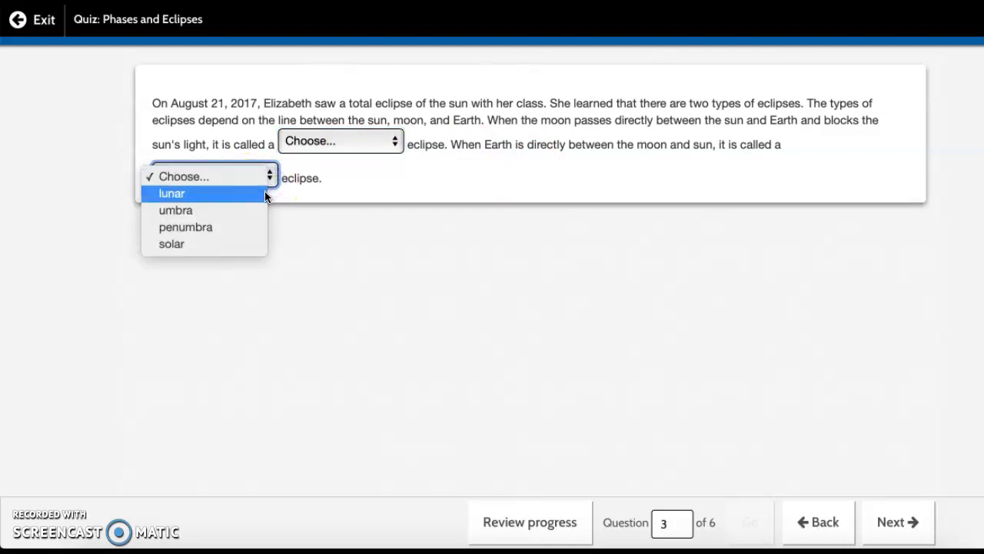
mouse_move(249, 228)
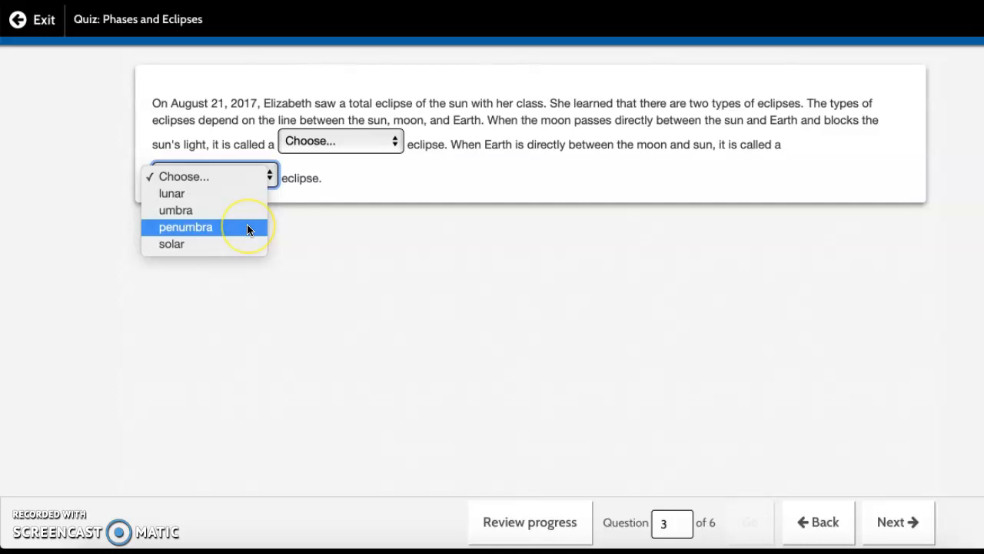
mouse_move(469, 230)
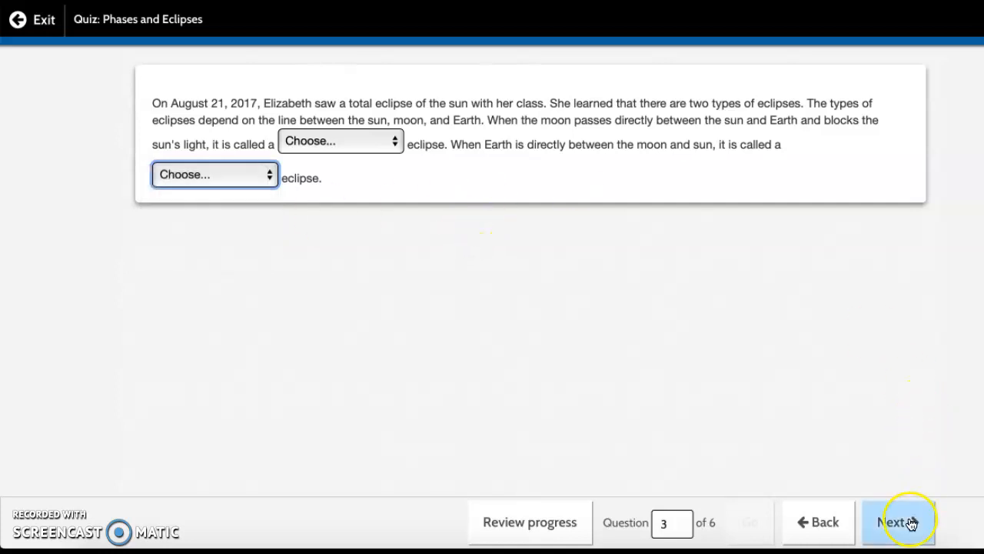
- Reach question 4 on the rise and fall of ocean water, leaving it unanswered
click(898, 523)
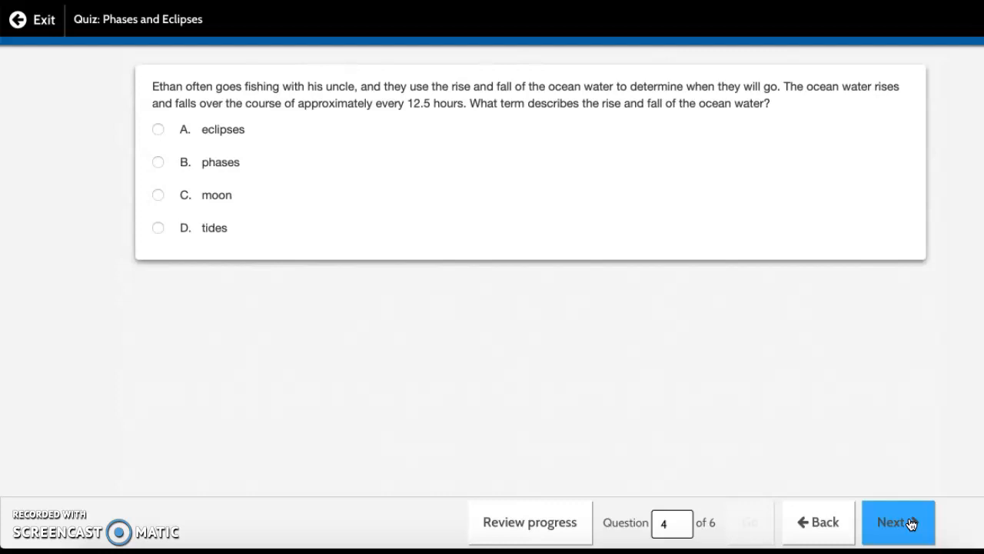
- Reach question 5 on which moons bring spring tides and move past it unanswered
click(898, 523)
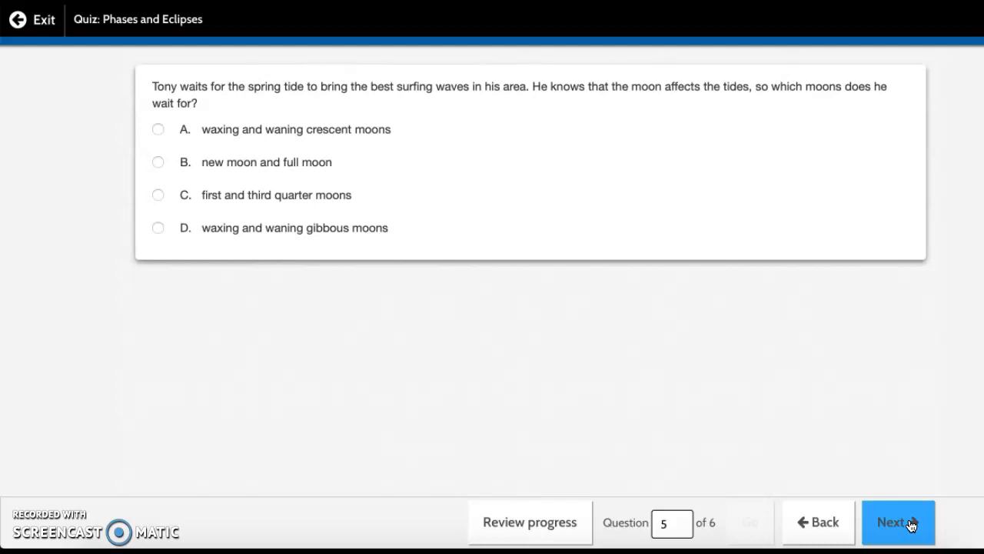
click(898, 522)
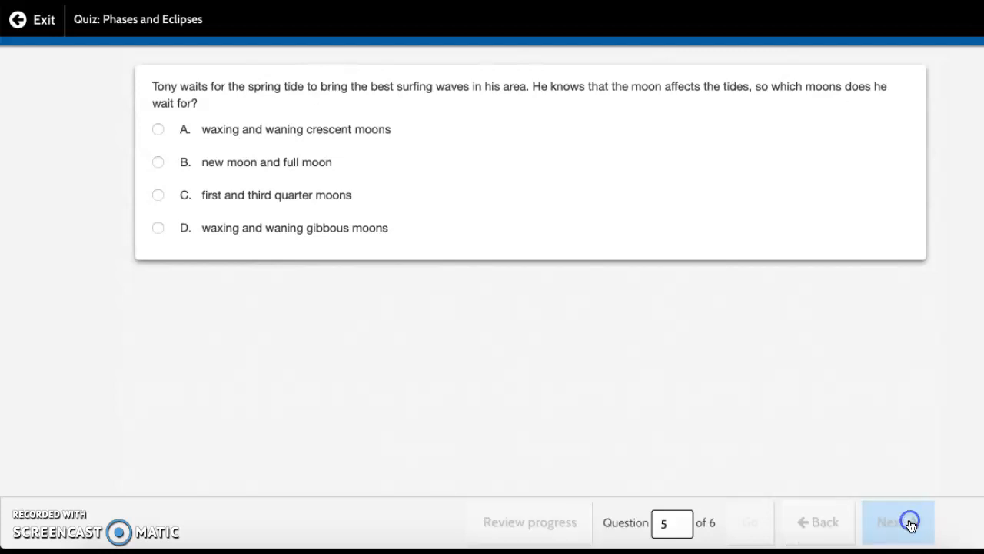
- Reach the final tides essay question, then show Review progress with 0/6 answered
click(899, 523)
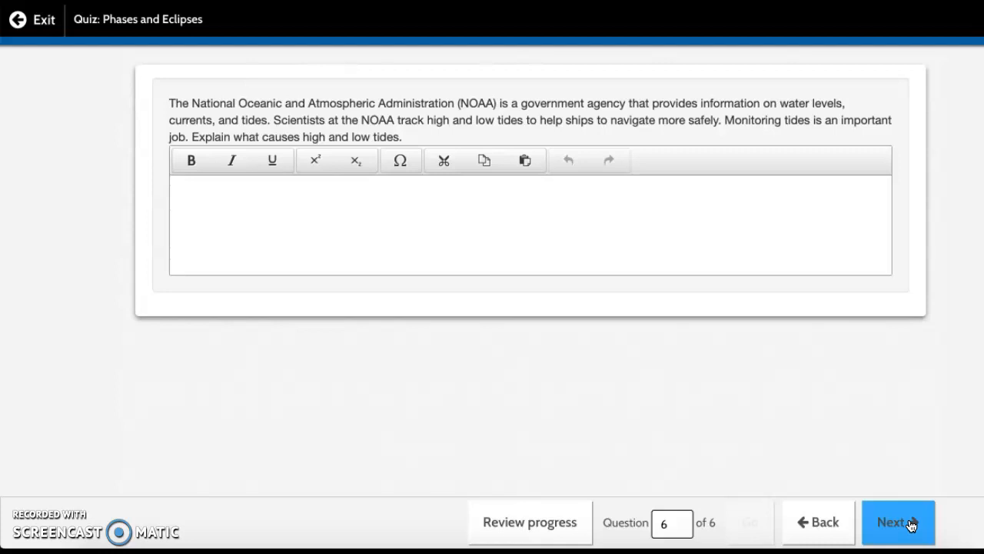
click(472, 230)
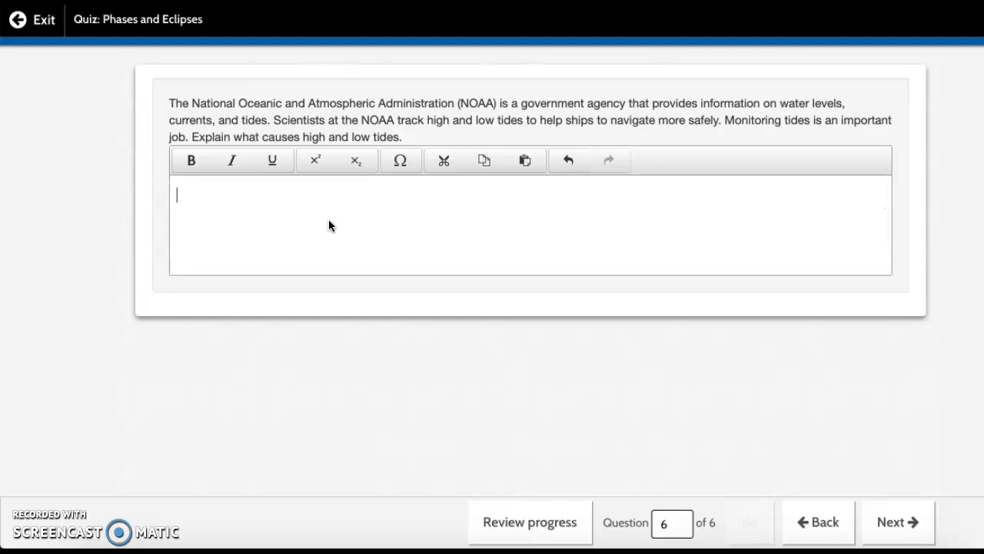
click(529, 522)
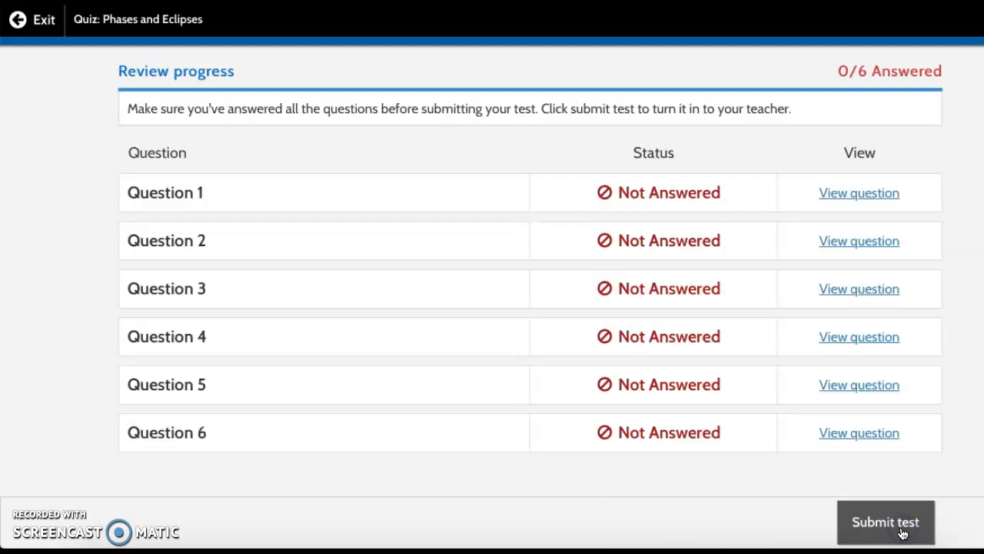
mouse_move(114, 11)
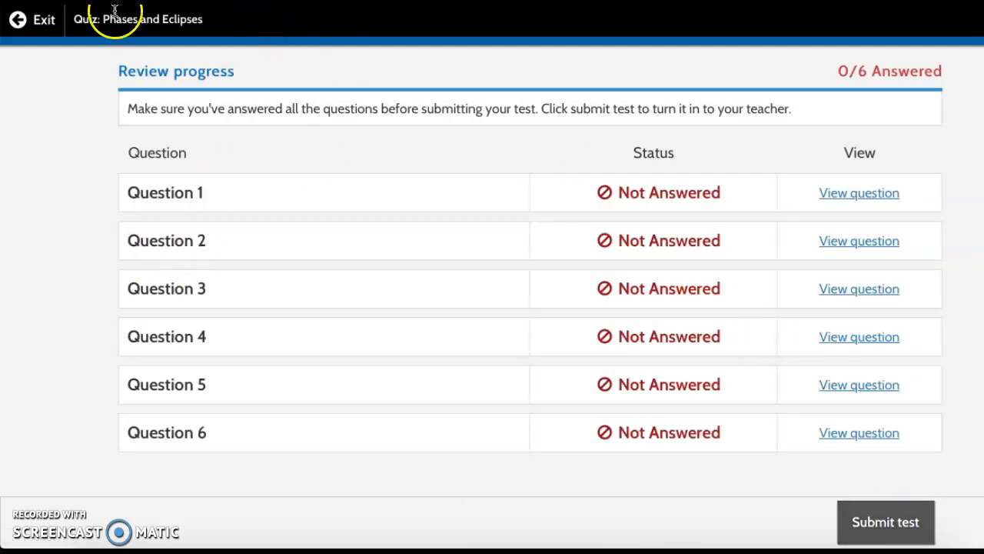